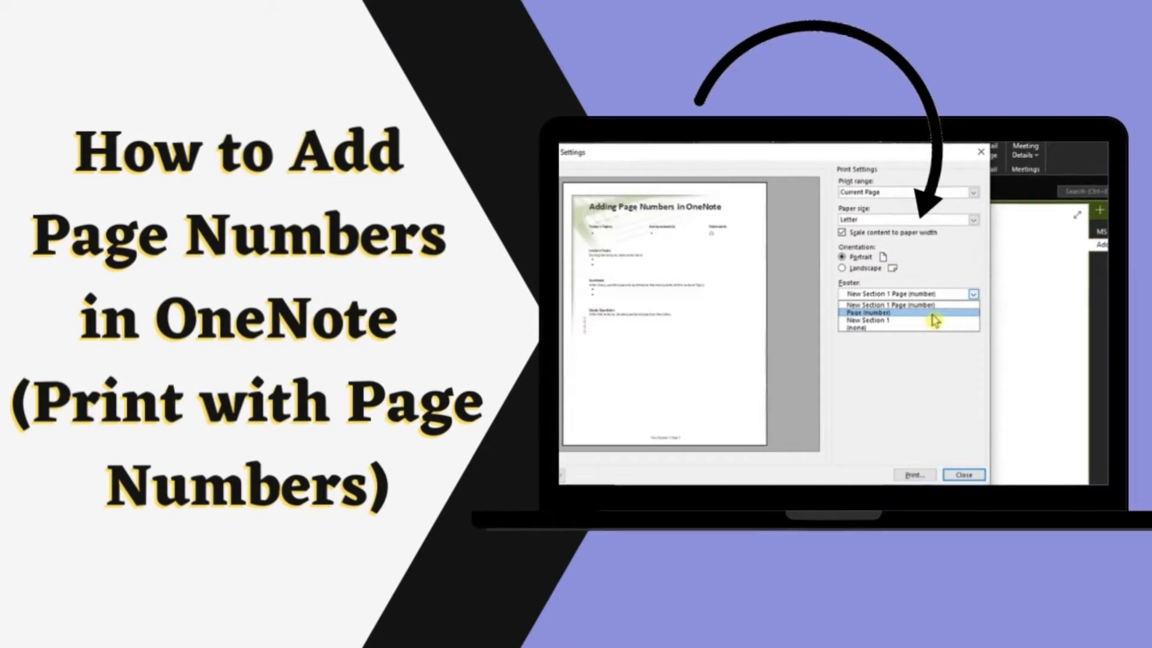
Work in the OneNote note page before printing
{"action": "left_click", "coordinate": [964, 475]}
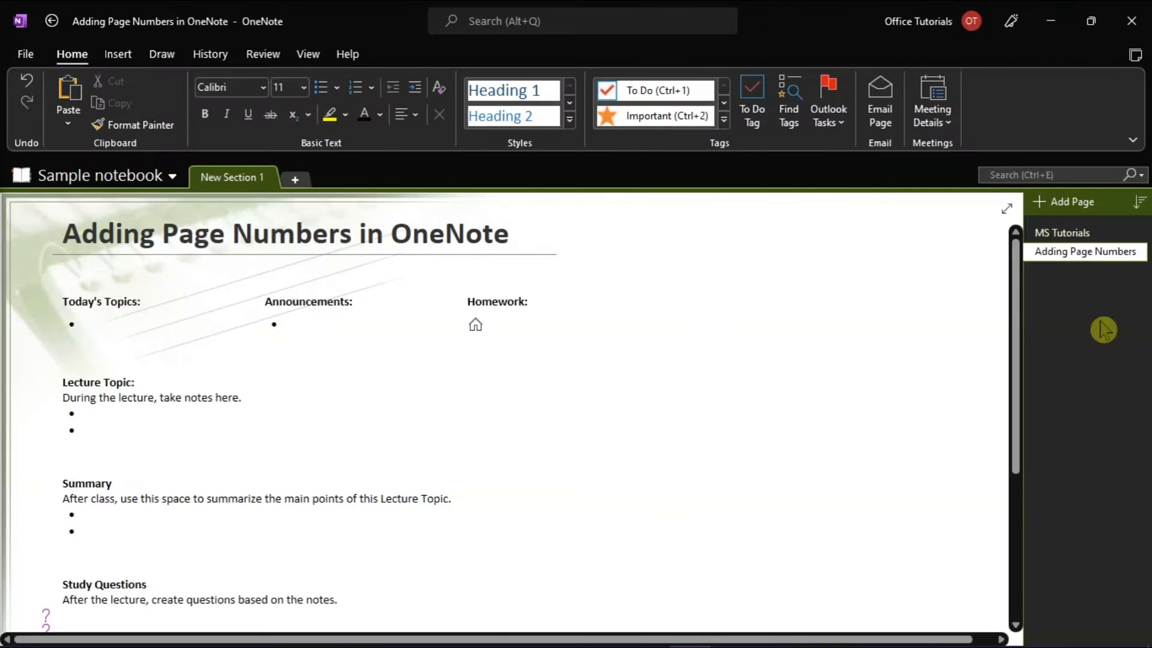
{"action": "left_click", "coordinate": [770, 322]}
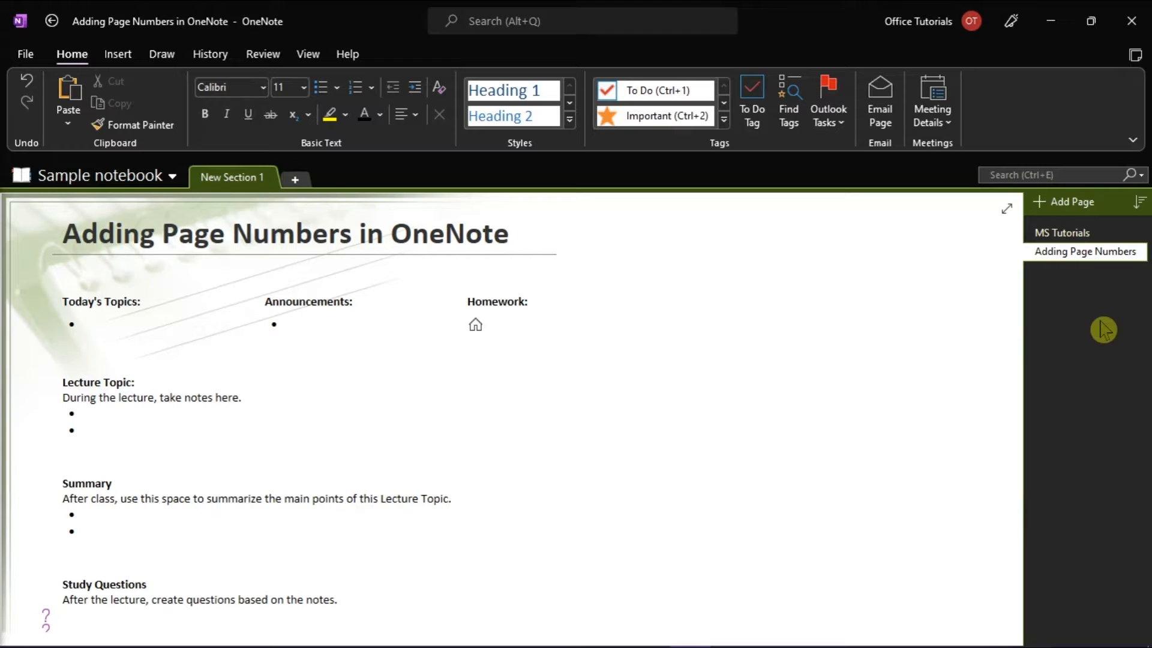
{"action": "left_click", "coordinate": [770, 322]}
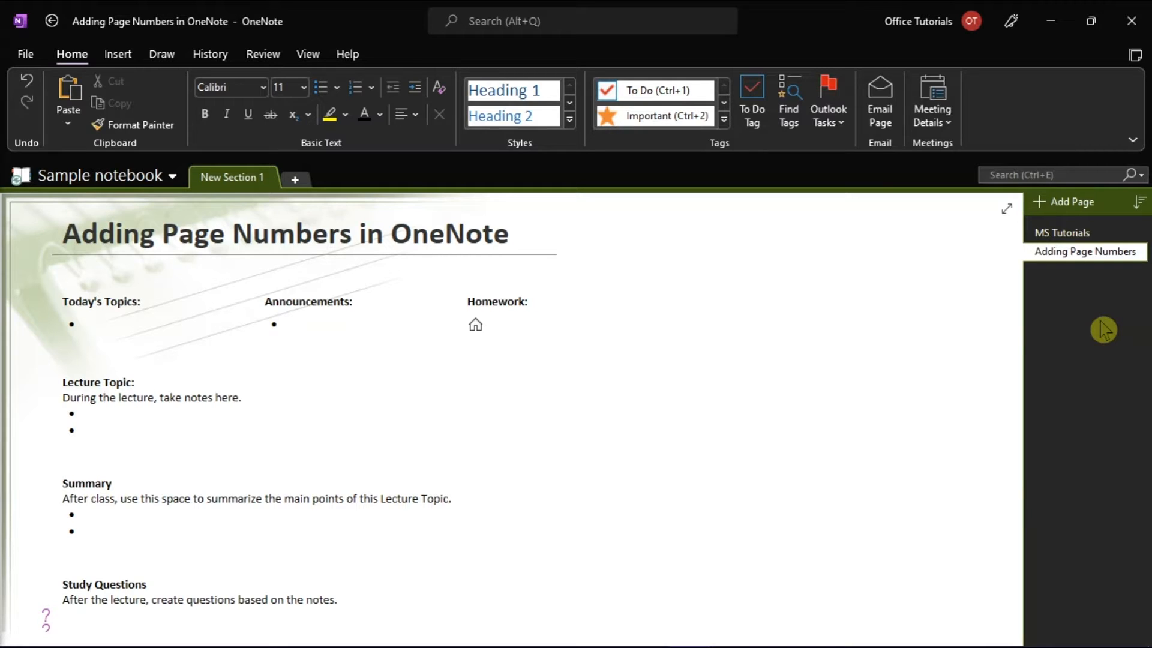
{"action": "left_click", "coordinate": [770, 322]}
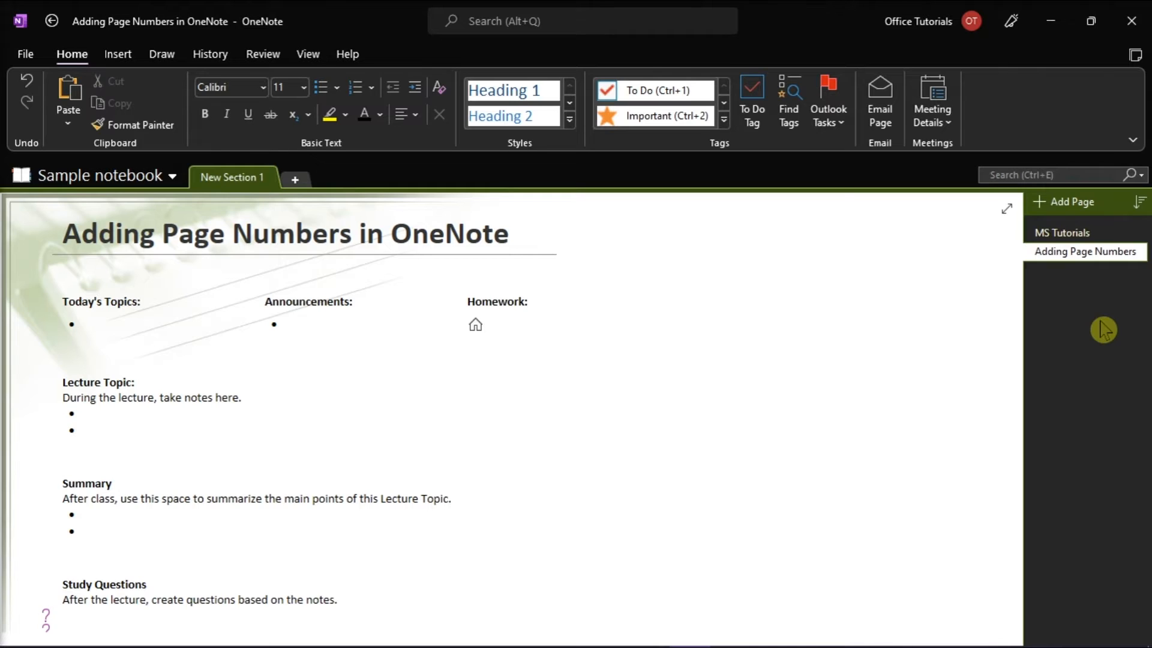
{"action": "left_click", "coordinate": [771, 322]}
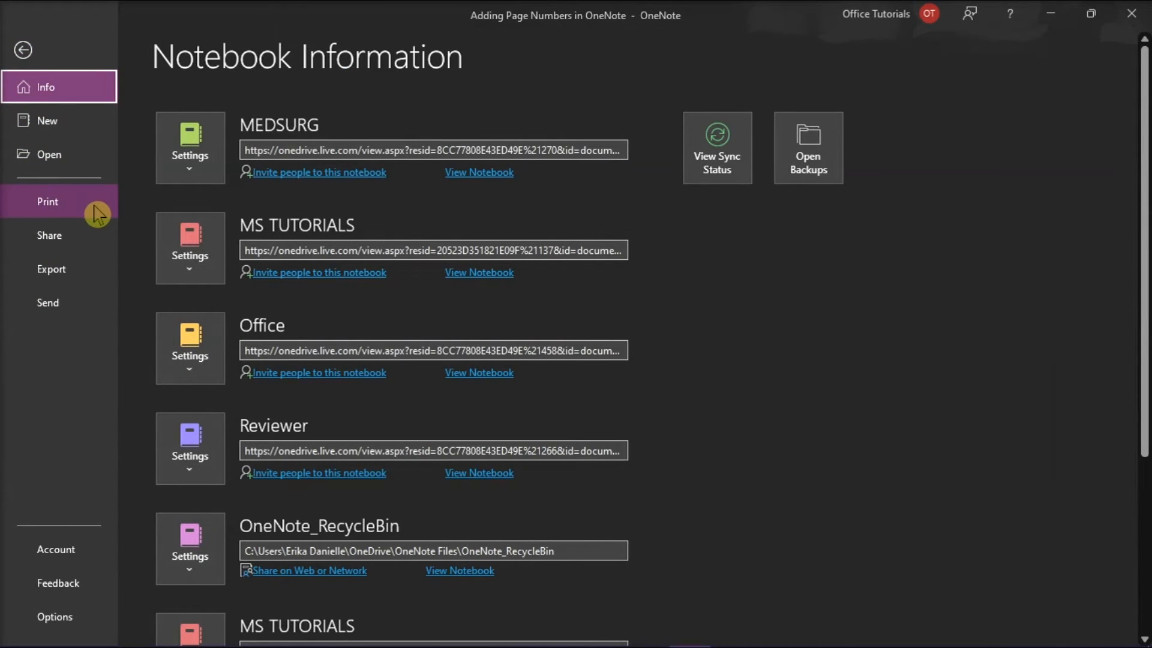
Bring up Print Preview and Settings from File > Print
{"action": "left_click", "coordinate": [47, 201]}
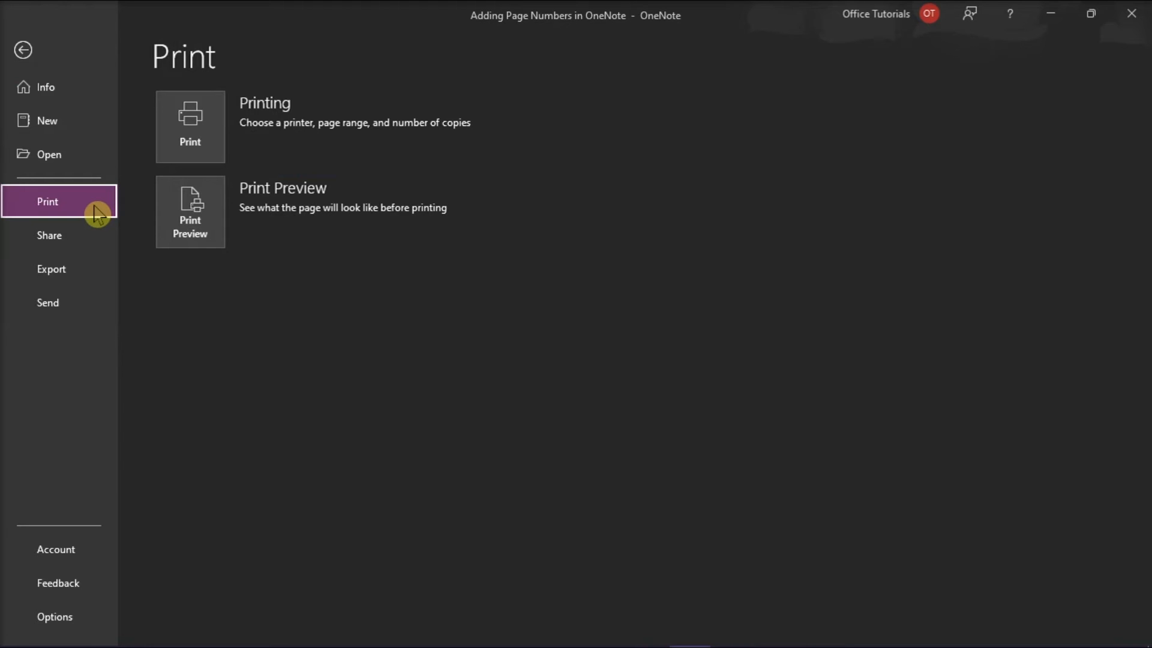
{"action": "mouse_move", "coordinate": [209, 221]}
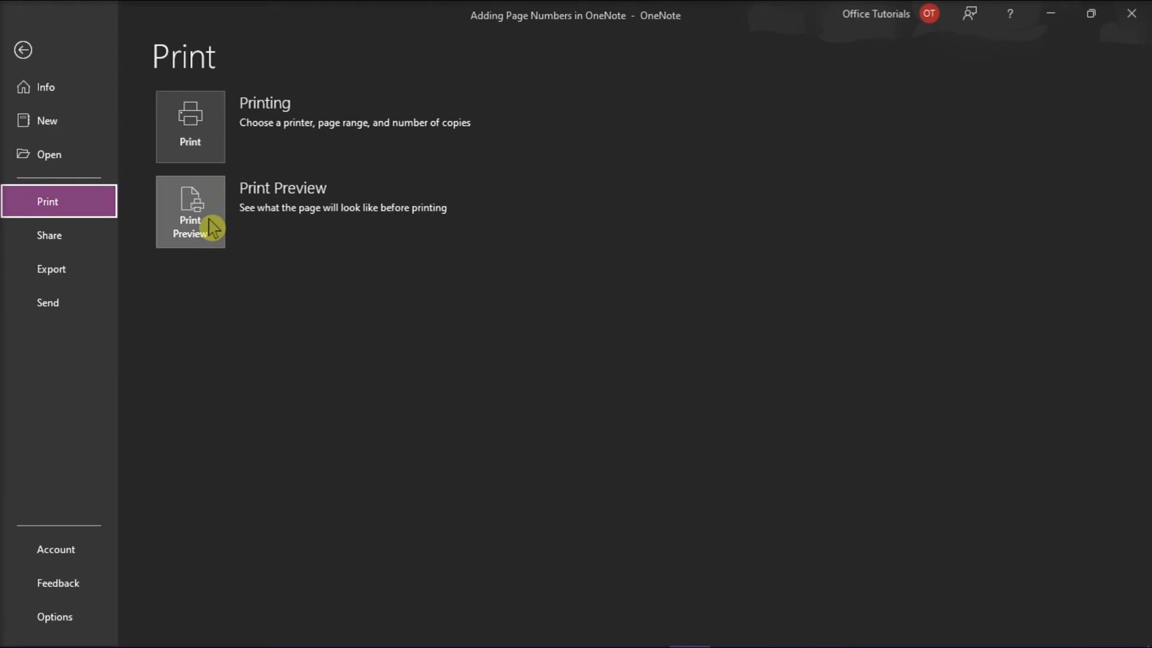
{"action": "left_click", "coordinate": [190, 211]}
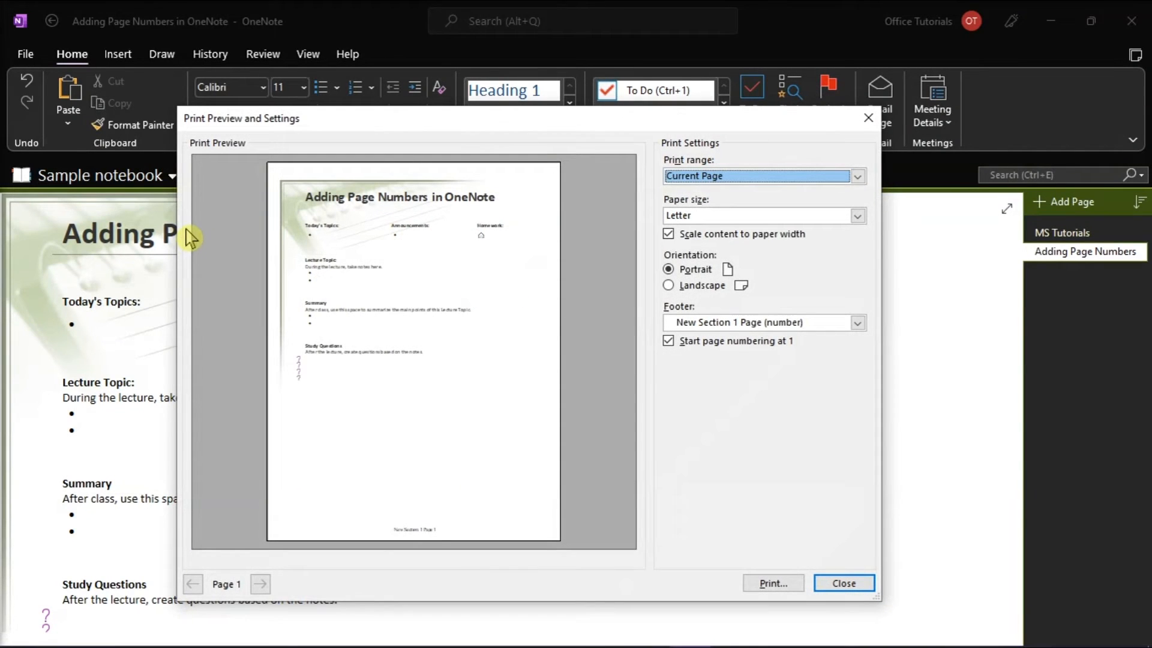
{"action": "mouse_move", "coordinate": [522, 479]}
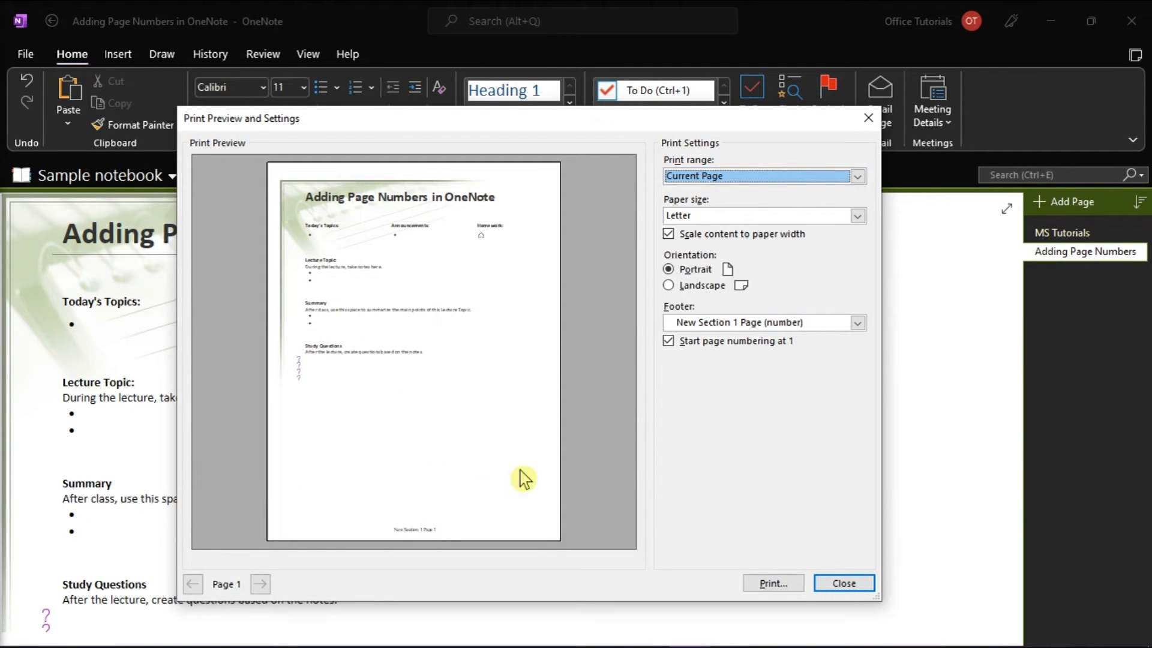
Try the Footer options (section name, section and page number) and settle on Page (number)
{"action": "left_click", "coordinate": [857, 323]}
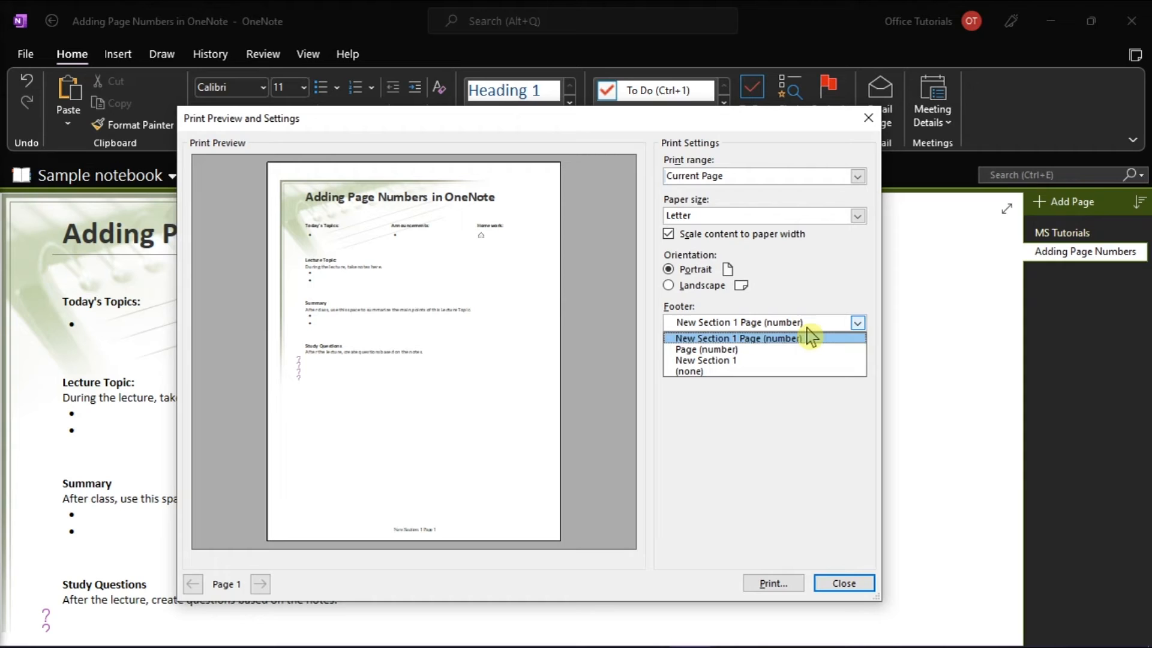
{"action": "left_click", "coordinate": [705, 349]}
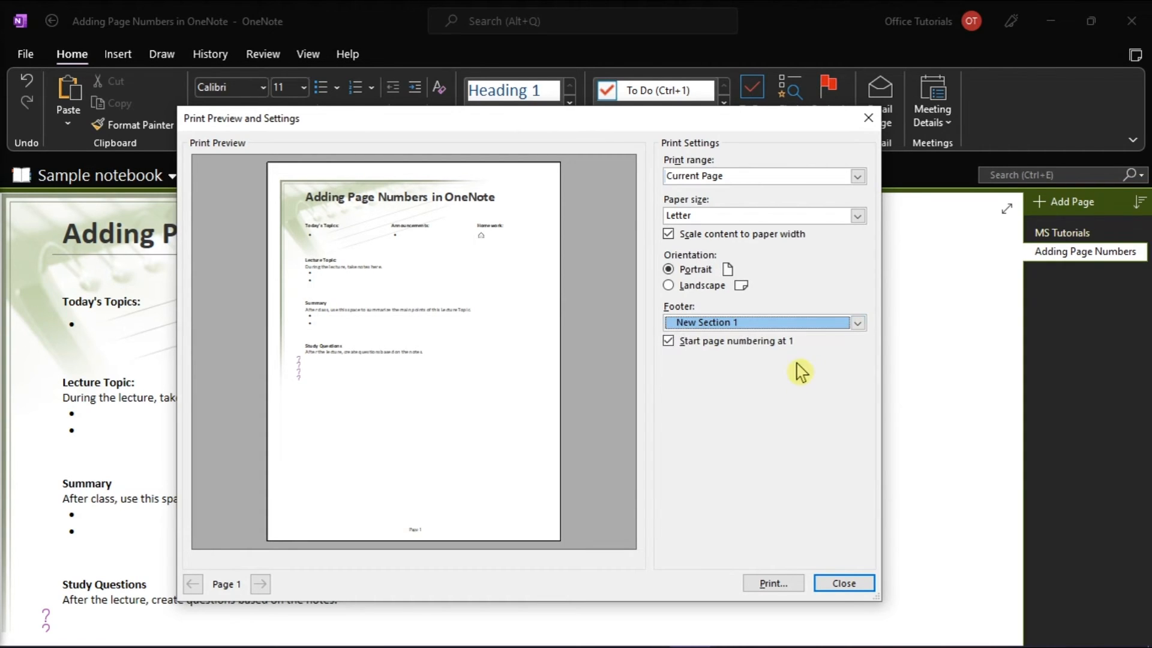
{"action": "left_click", "coordinate": [855, 323]}
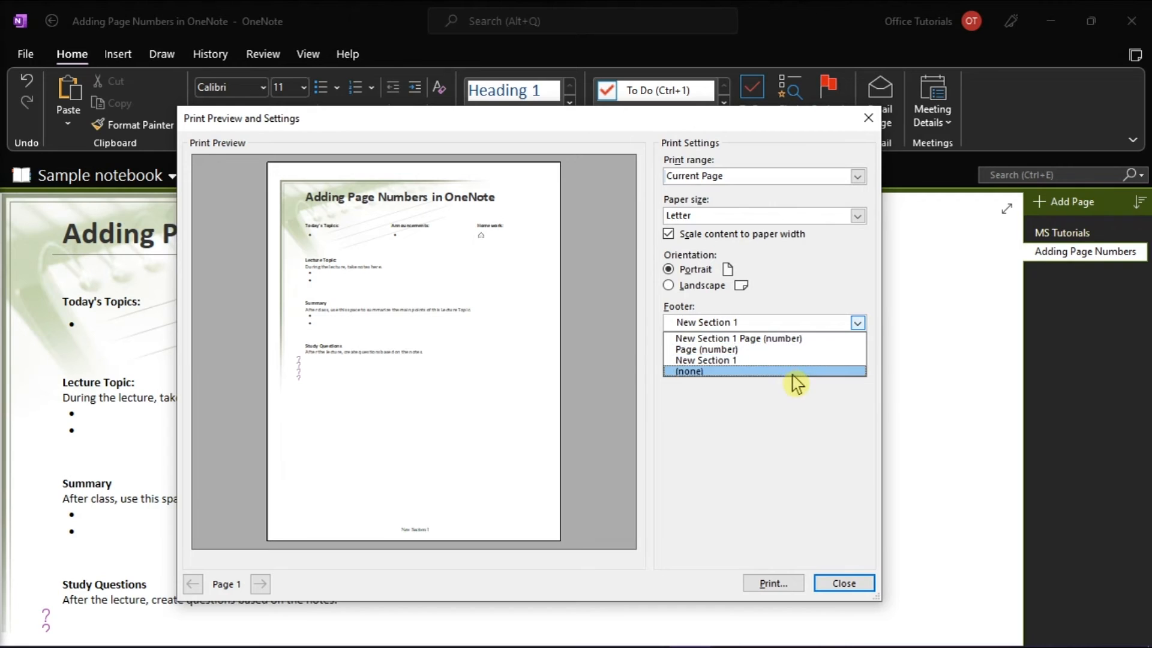
{"action": "left_click", "coordinate": [736, 338]}
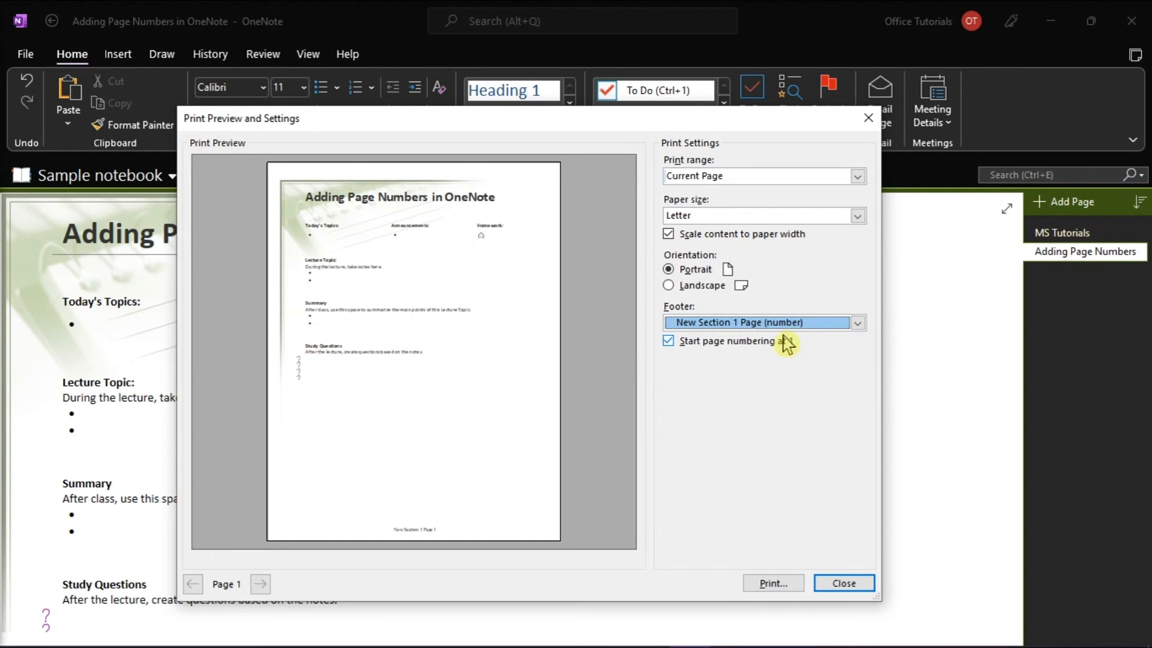
{"action": "left_click", "coordinate": [857, 322]}
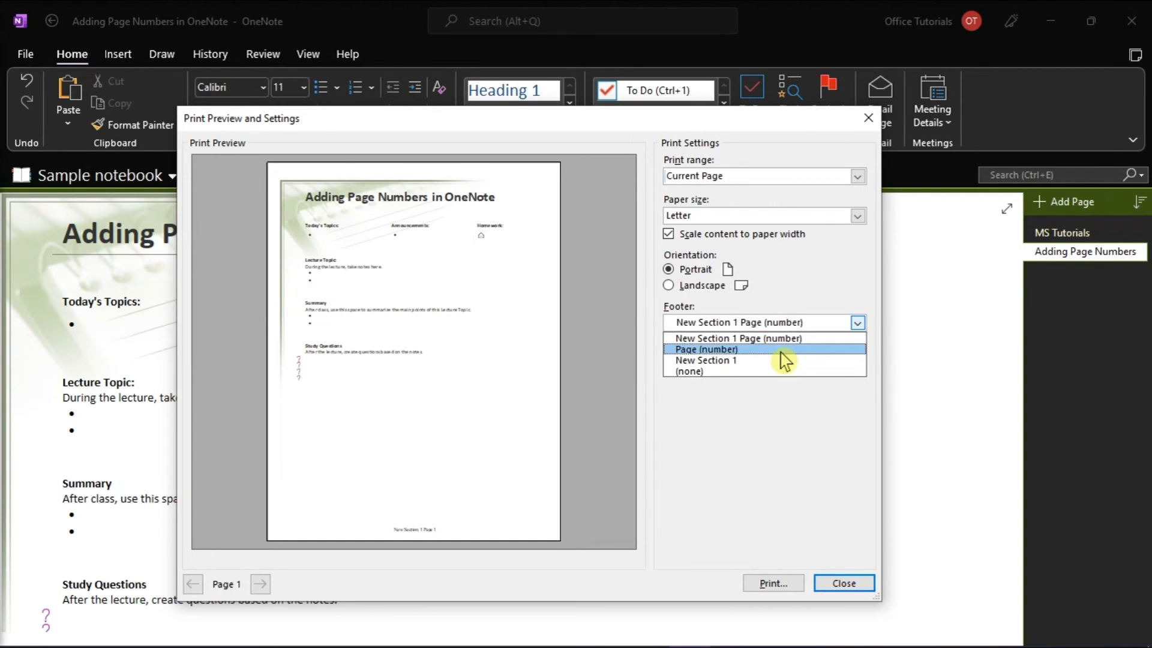
{"action": "left_click", "coordinate": [705, 349]}
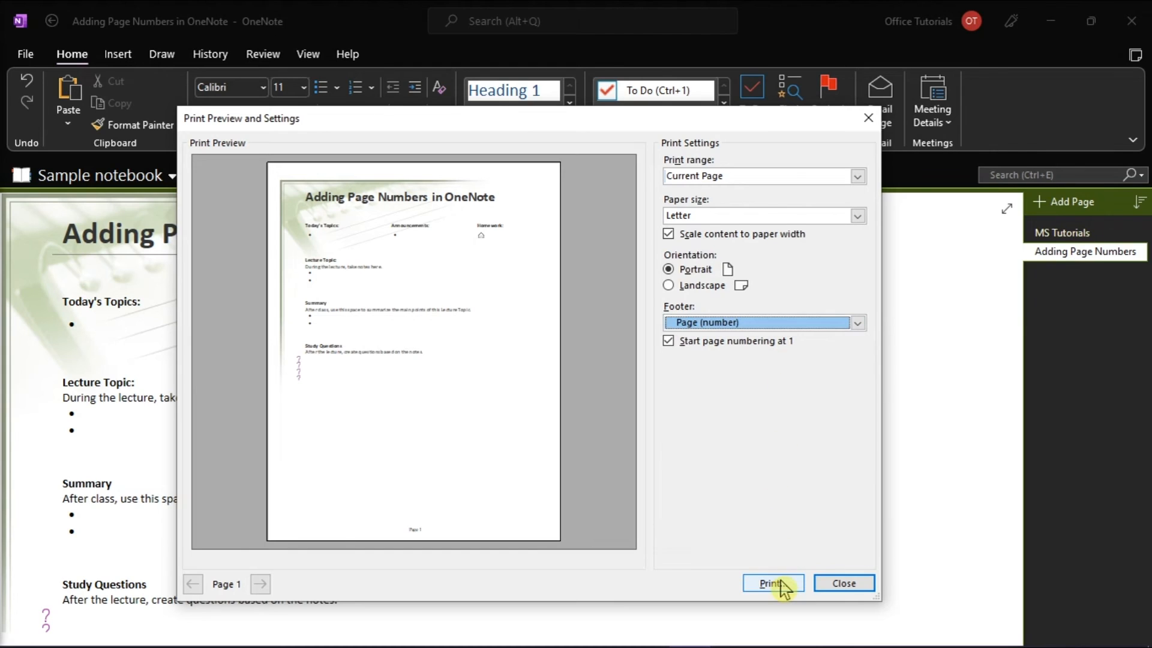